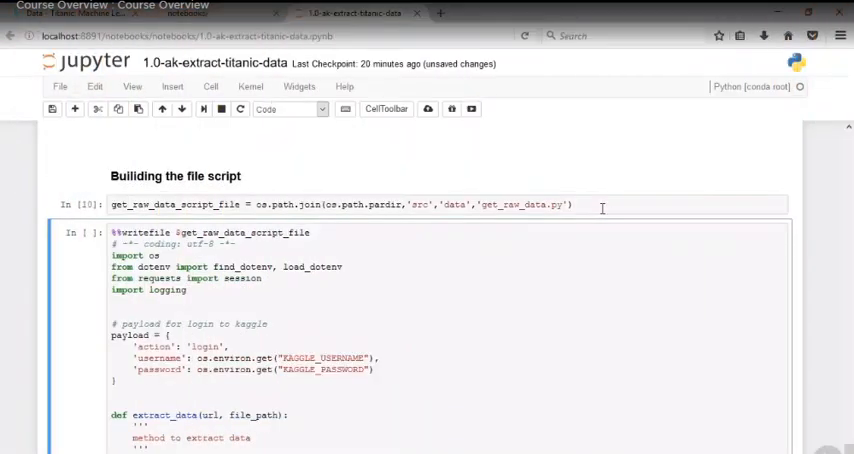
scroll(down, 3)
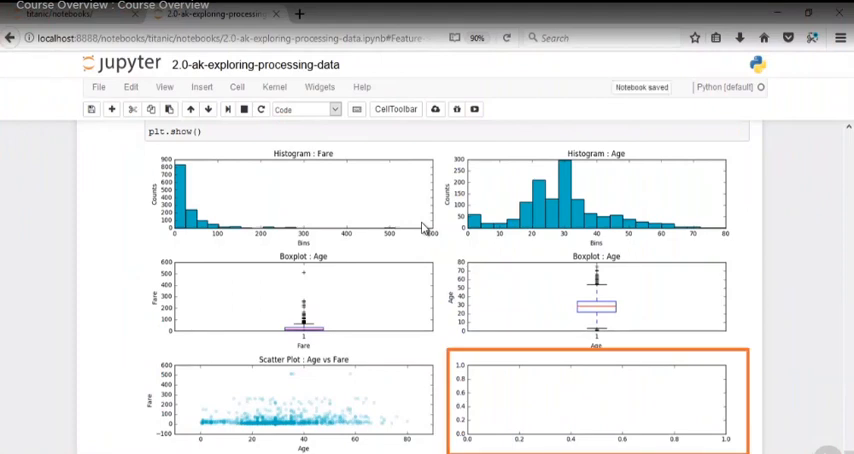
scroll(up, 3)
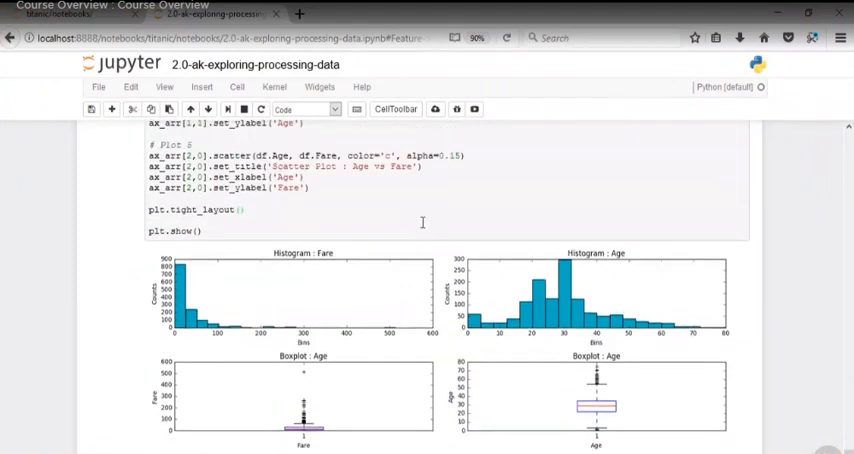
scroll(up, 3)
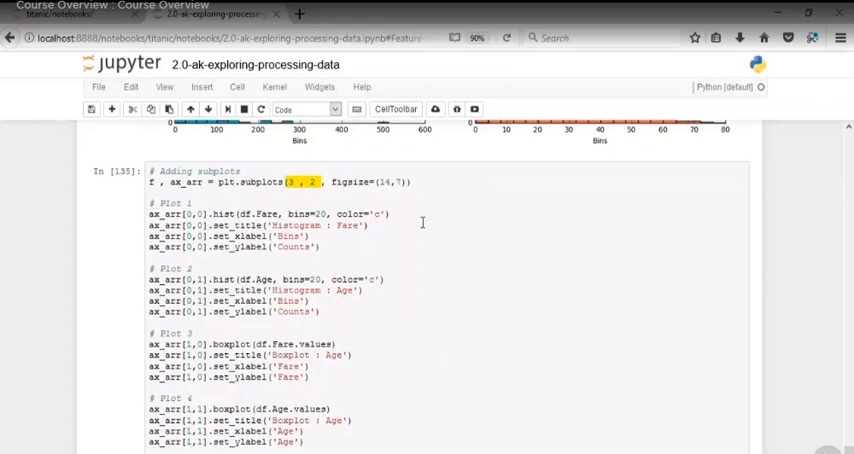